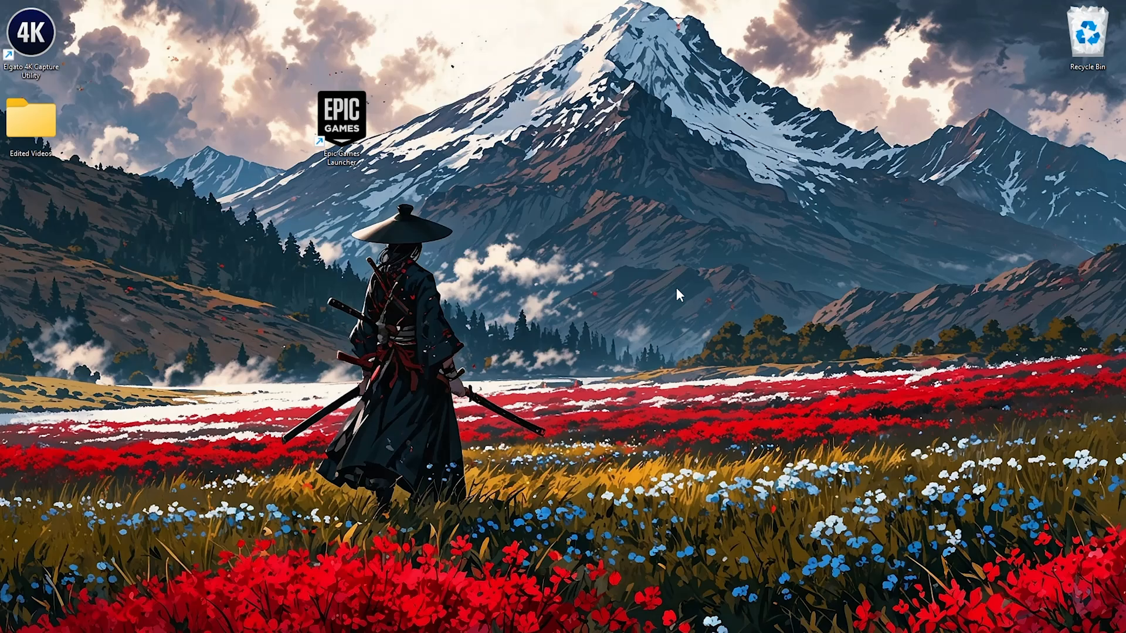
mouse_move(815, 491)
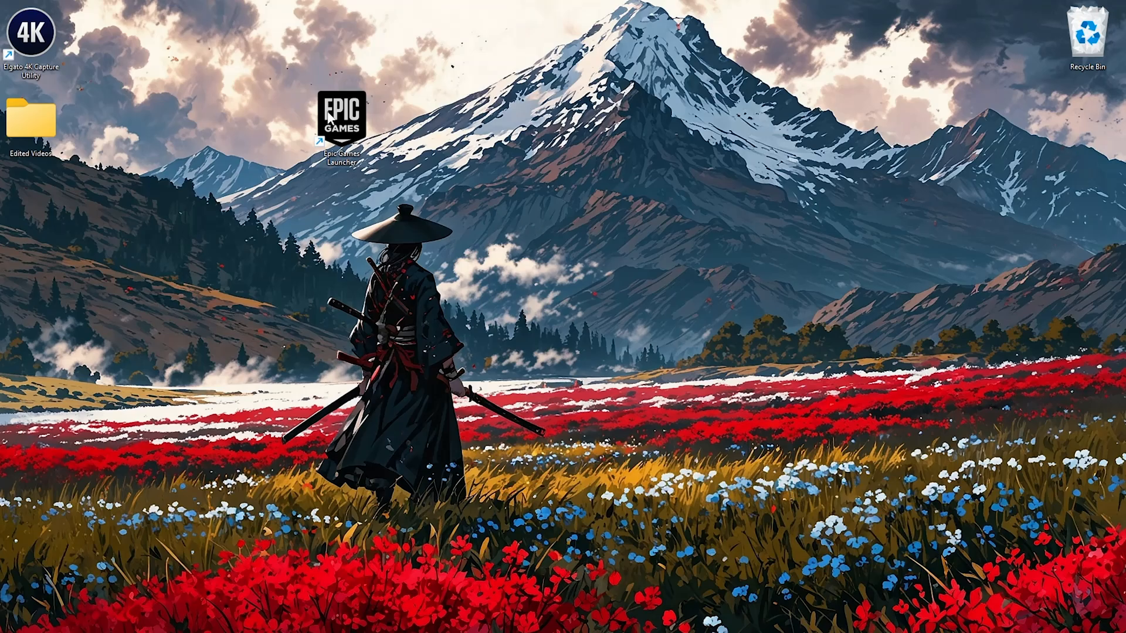
- Show the Wuthering Waves actions menu in the Epic Games Launcher library
double_click(340, 117)
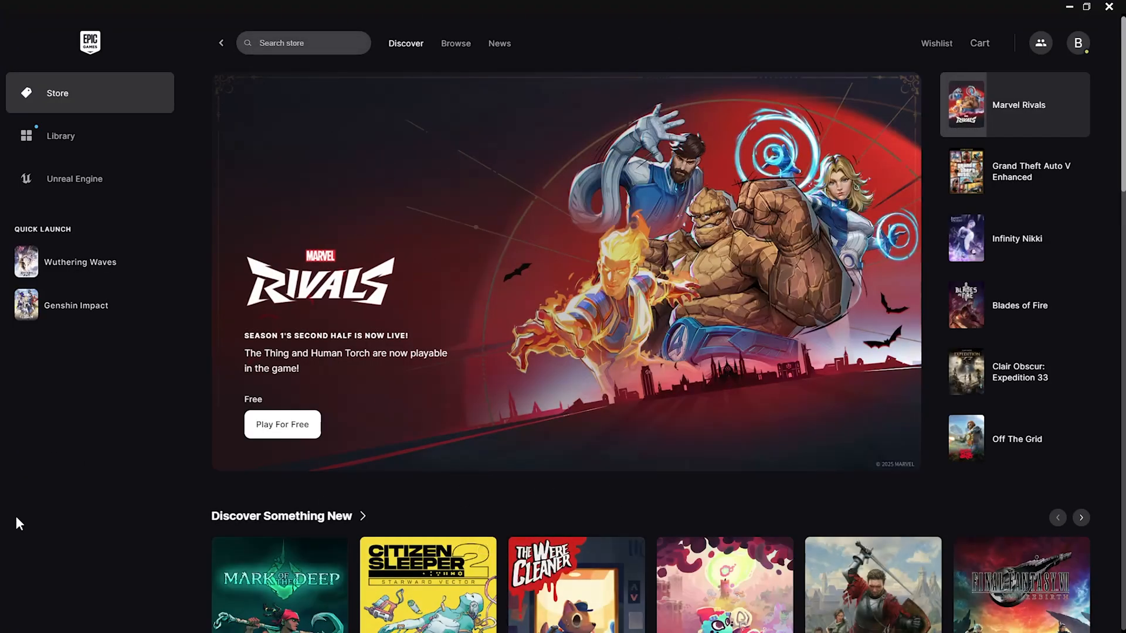
mouse_move(77, 138)
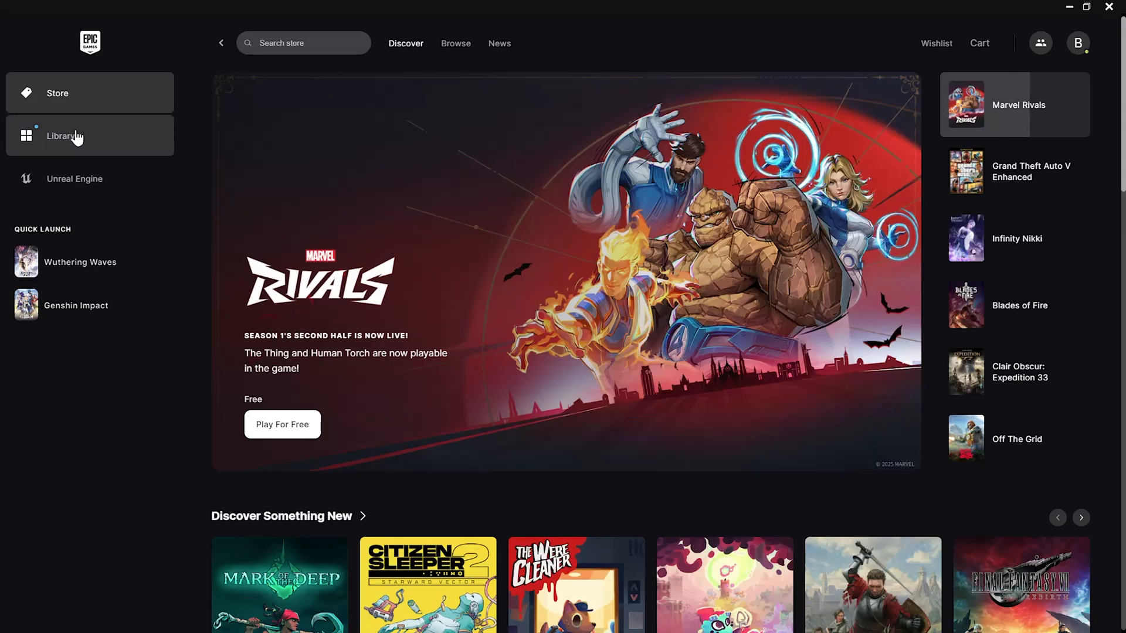
click(61, 136)
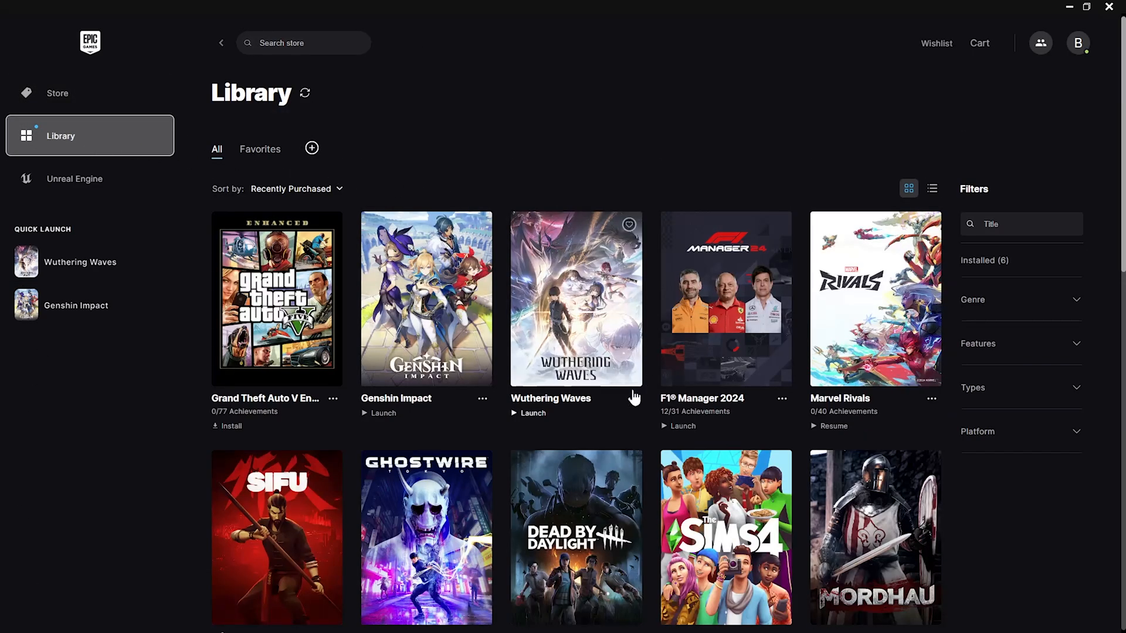
mouse_move(629, 425)
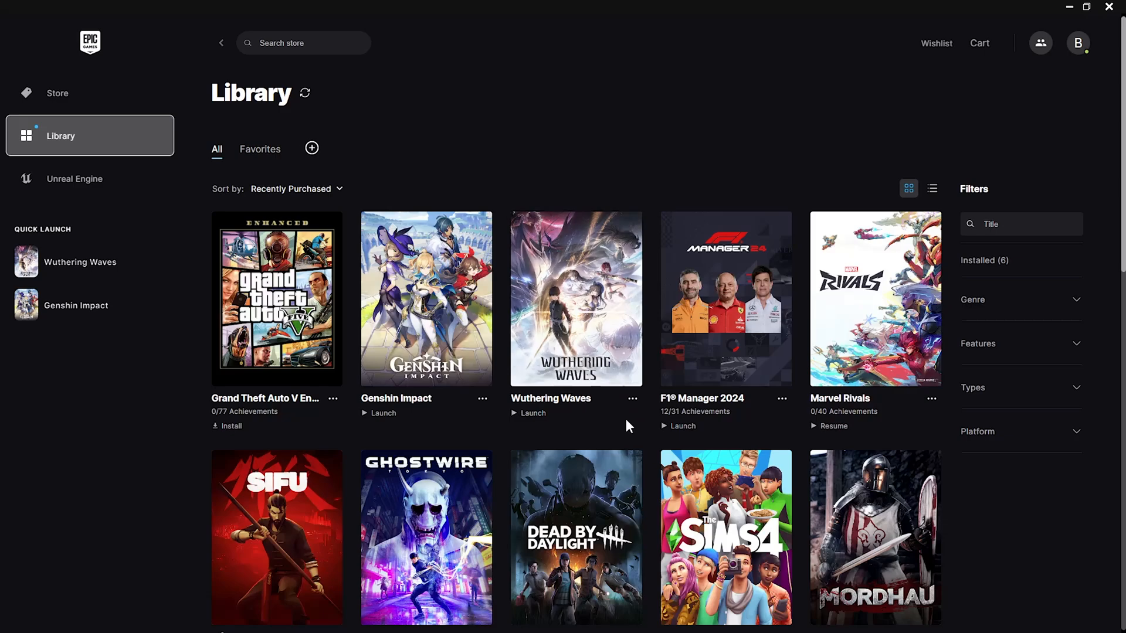
mouse_move(632, 413)
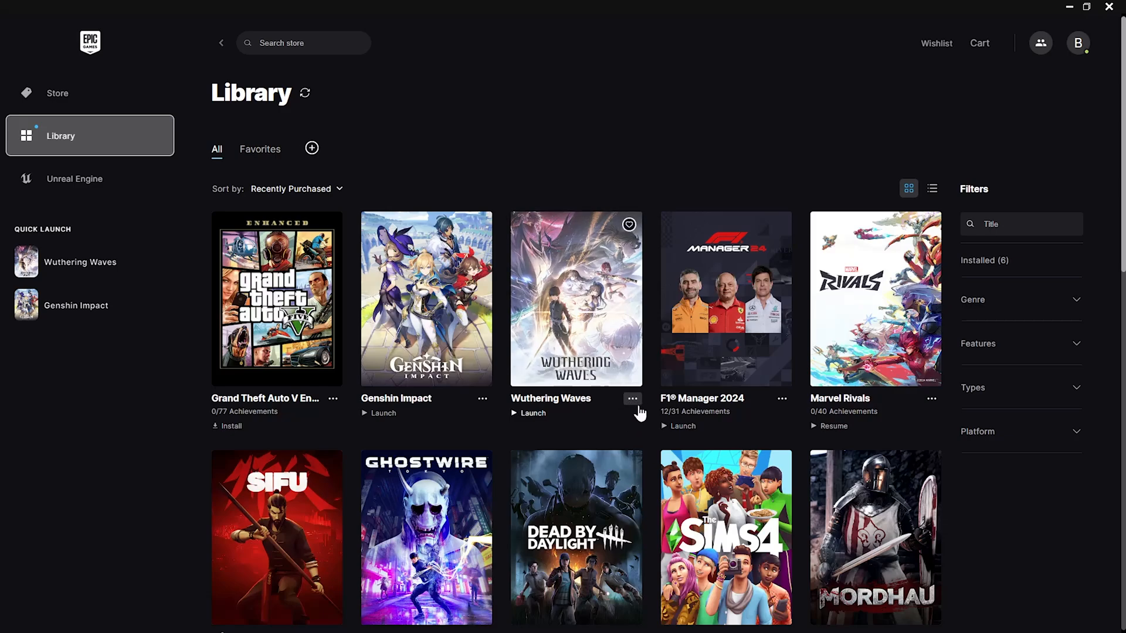
click(632, 399)
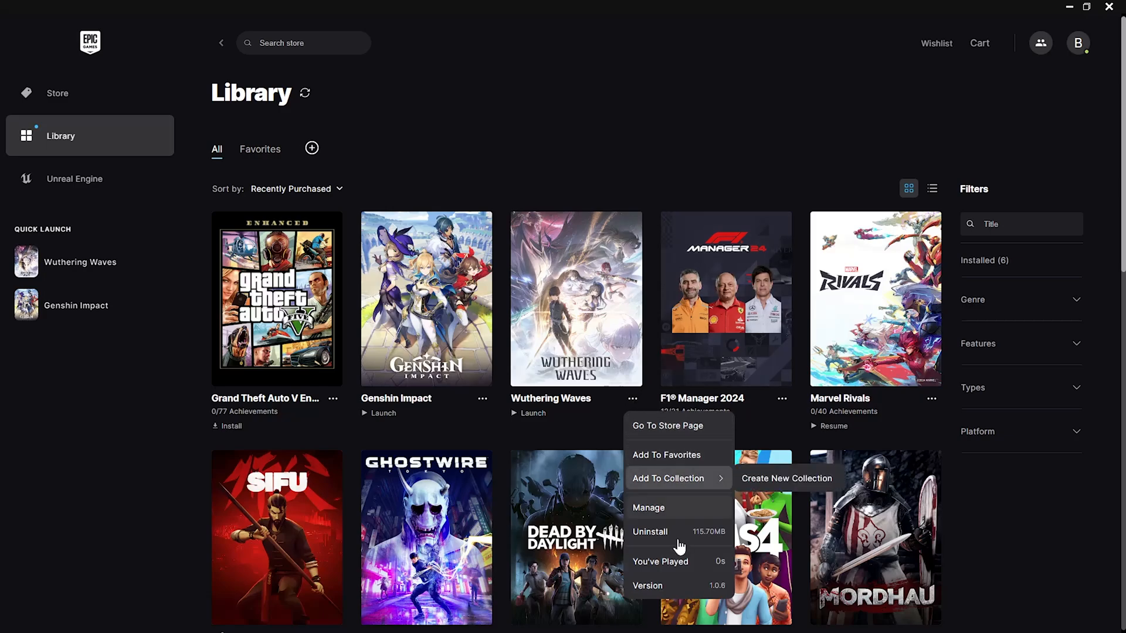
mouse_move(651, 531)
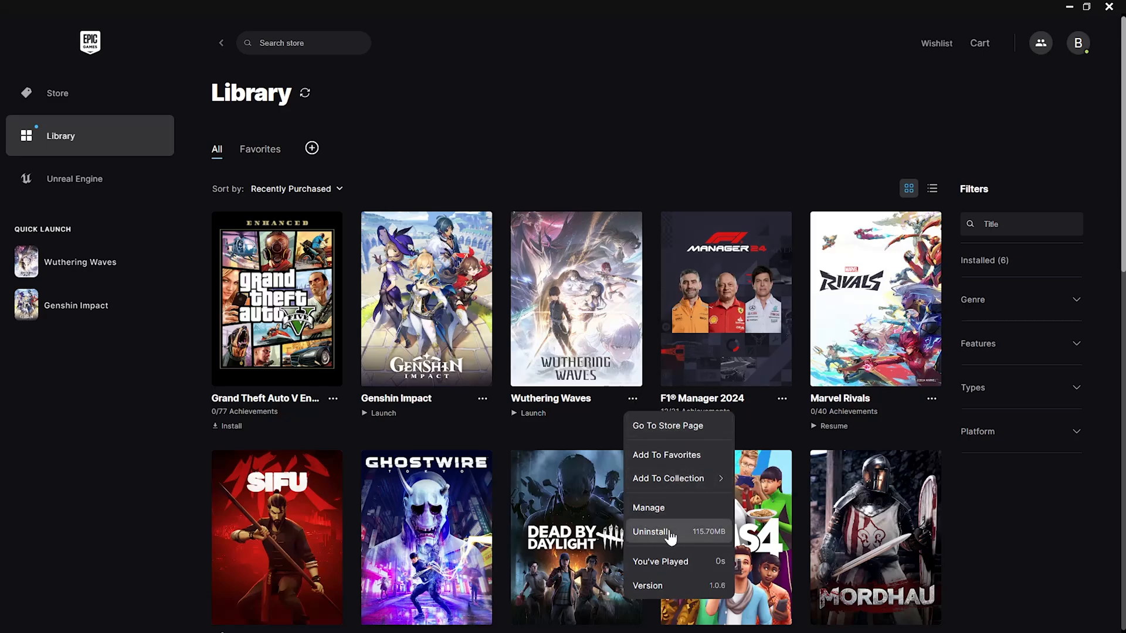
- Uninstall Wuthering Waves from Epic Games Launcher and confirm the removal
click(649, 532)
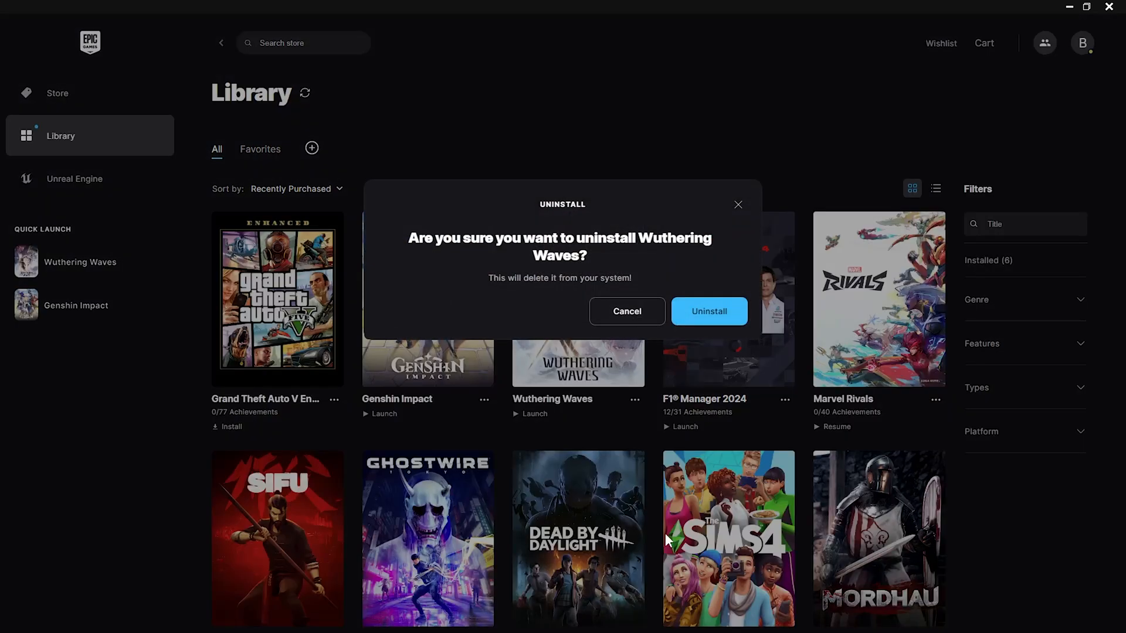
mouse_move(413, 257)
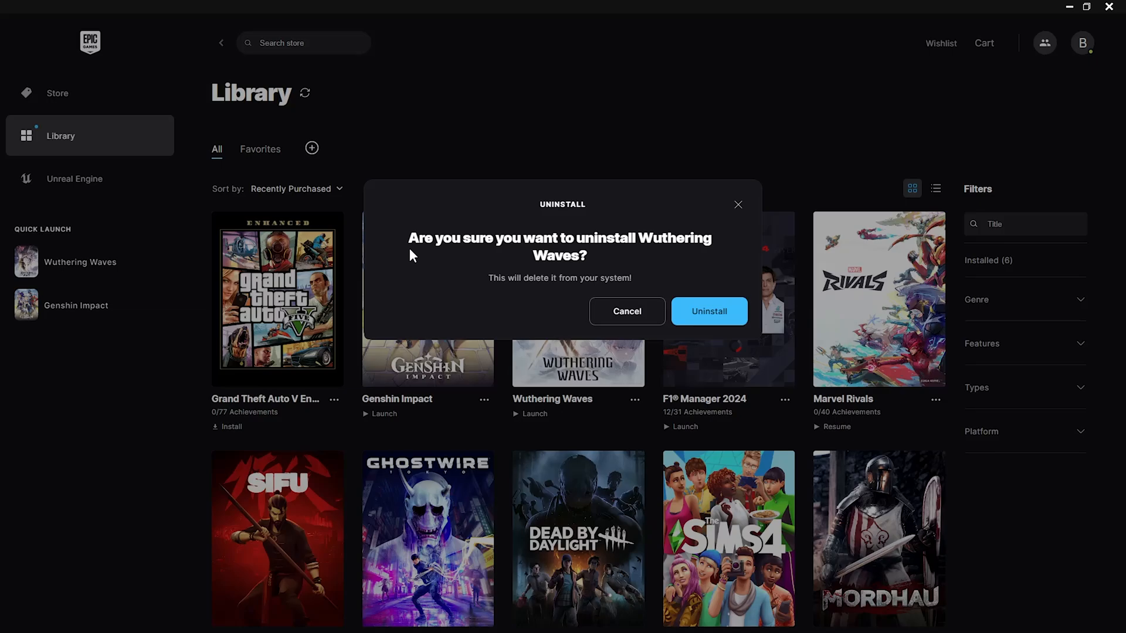
mouse_move(585, 273)
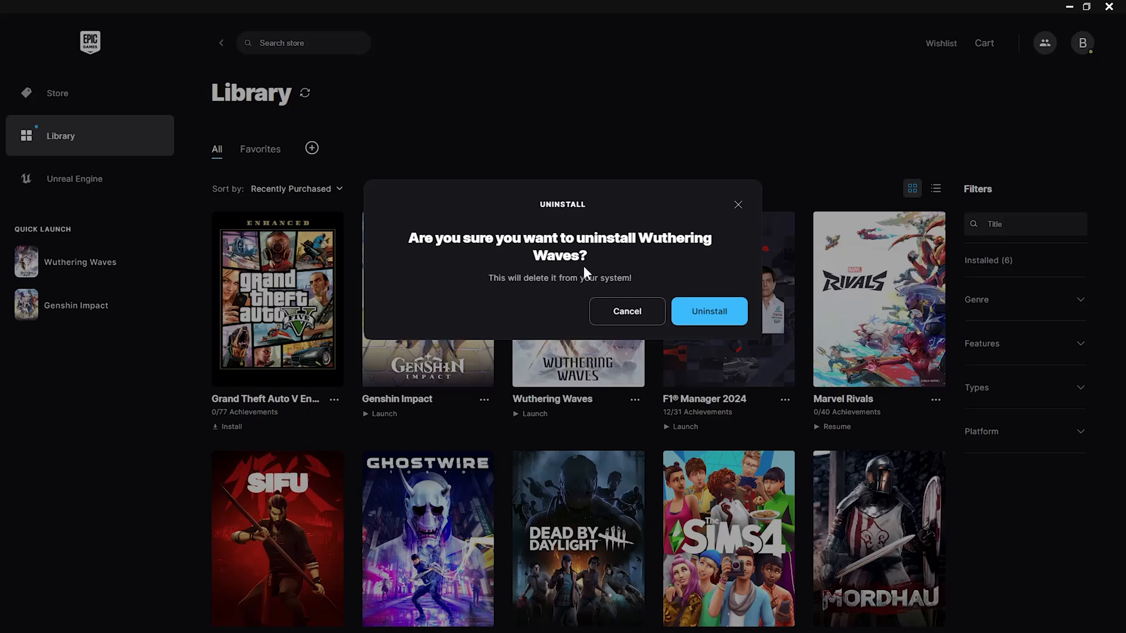
mouse_move(708, 311)
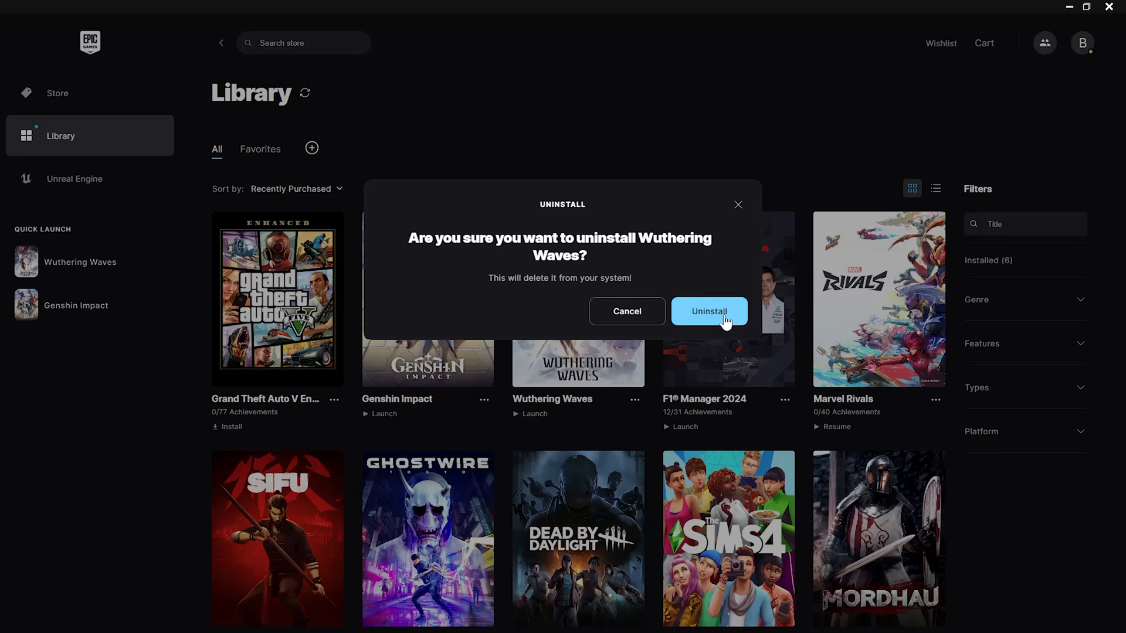
click(708, 311)
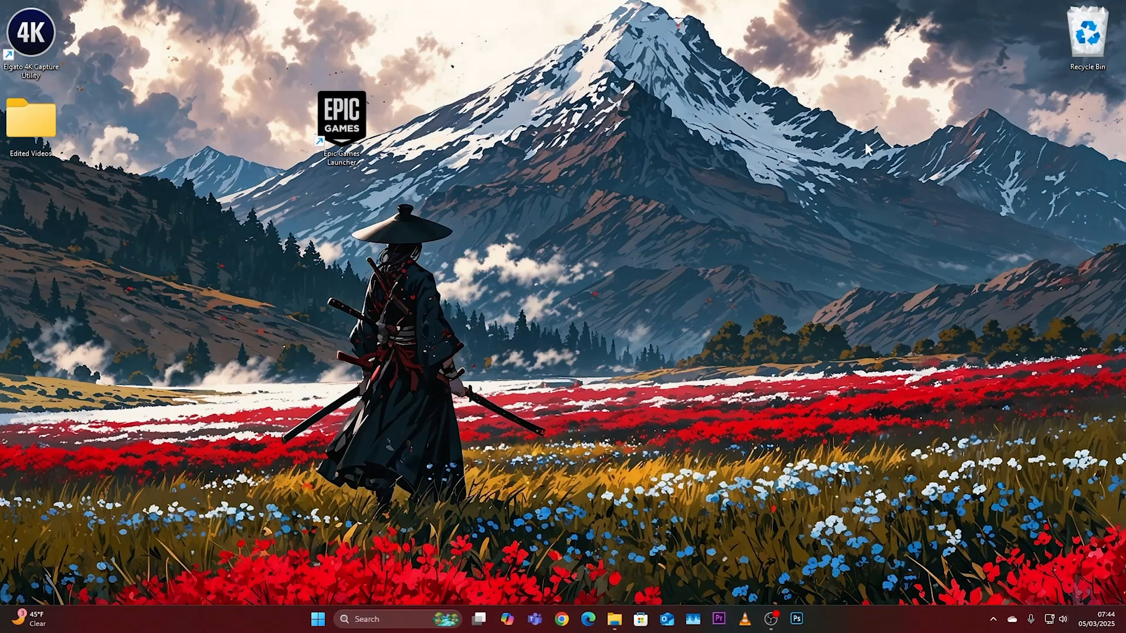
mouse_move(530, 364)
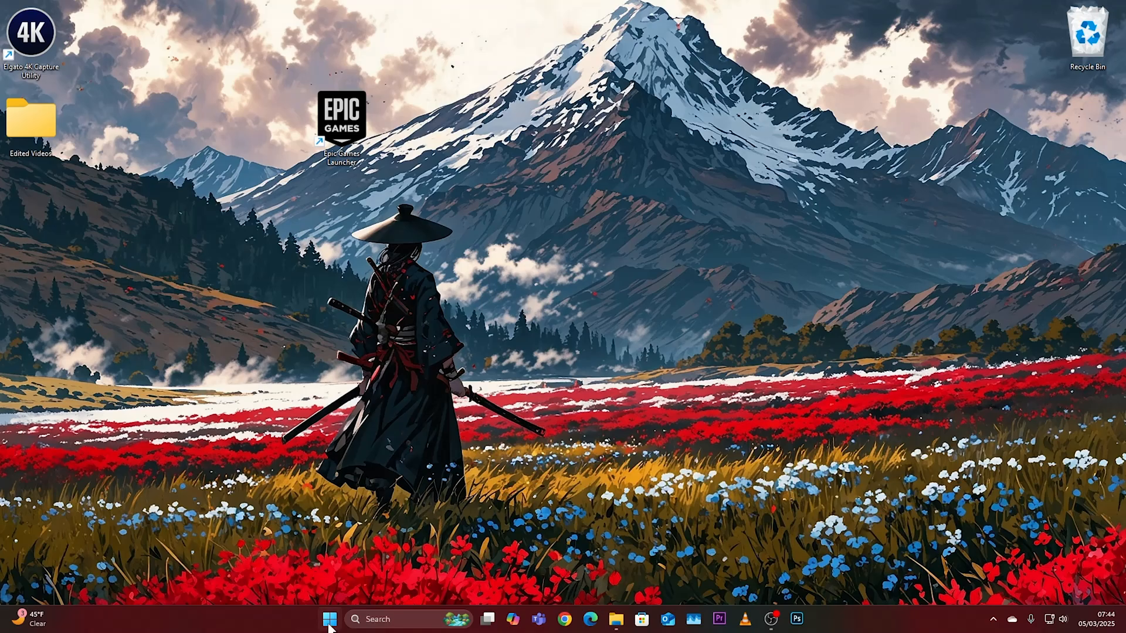
- Search for 'settings' and reach the Installed apps list under Apps
click(330, 619)
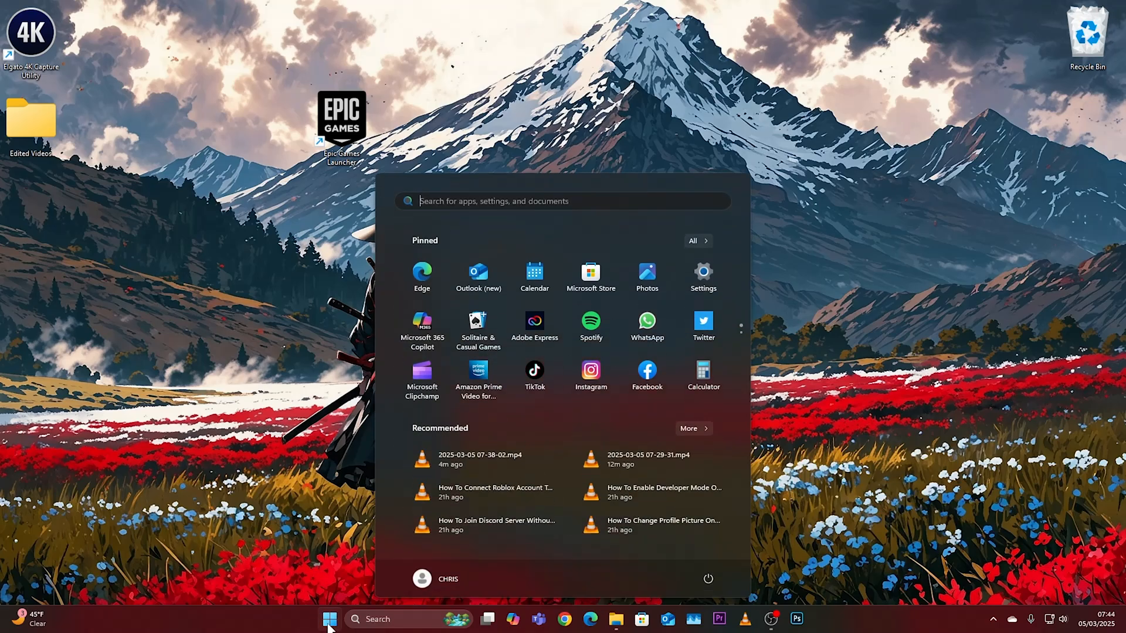
text(s)
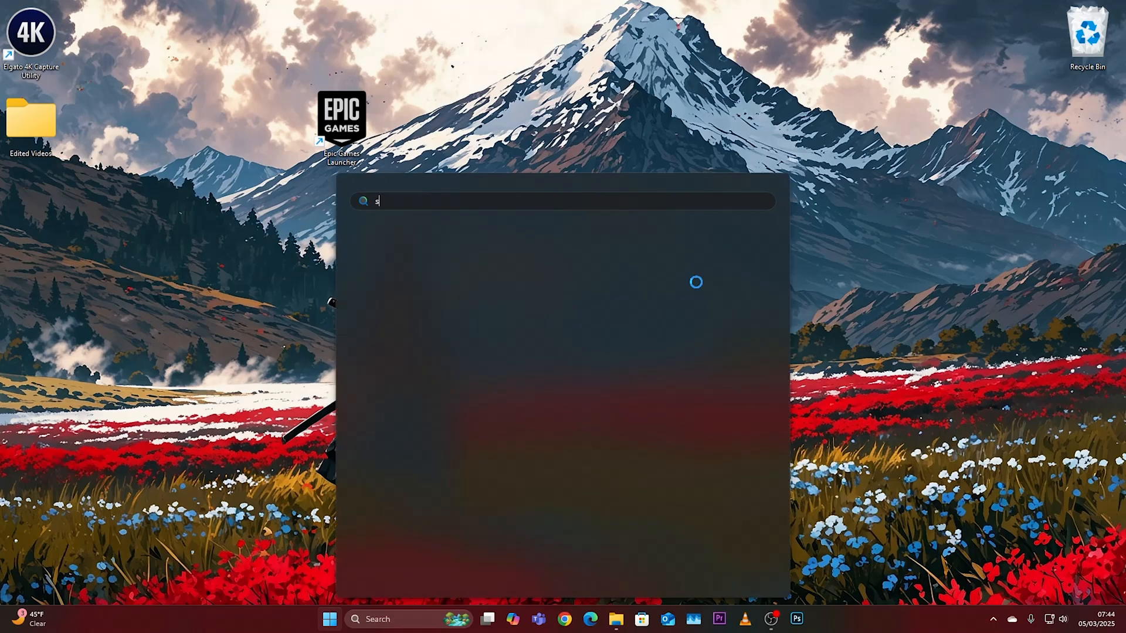
text(ettings)
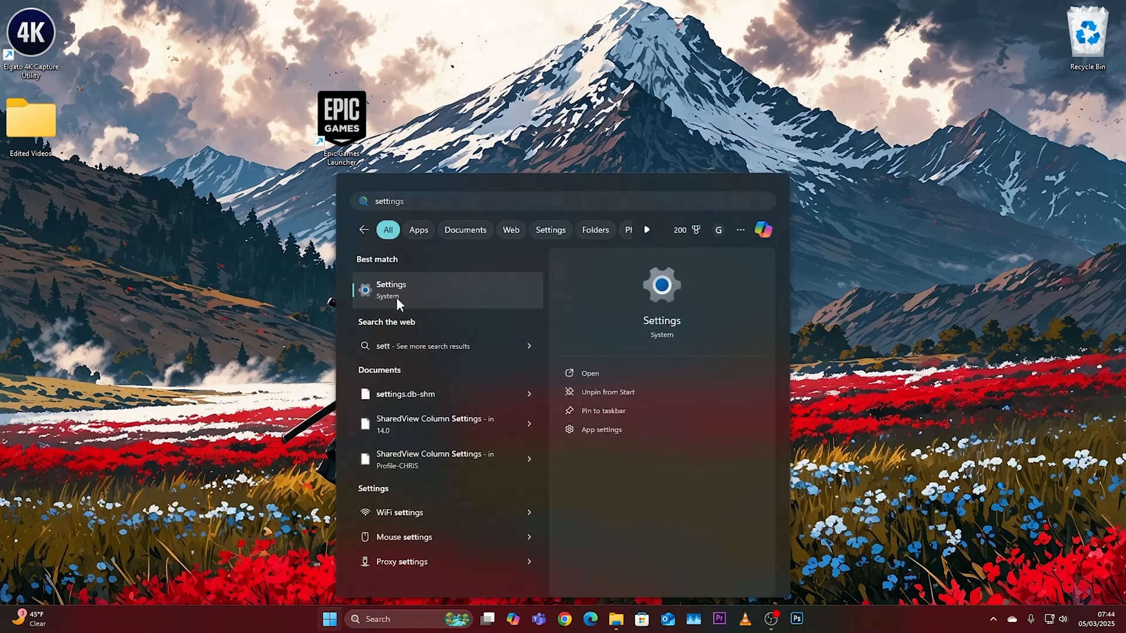
click(391, 290)
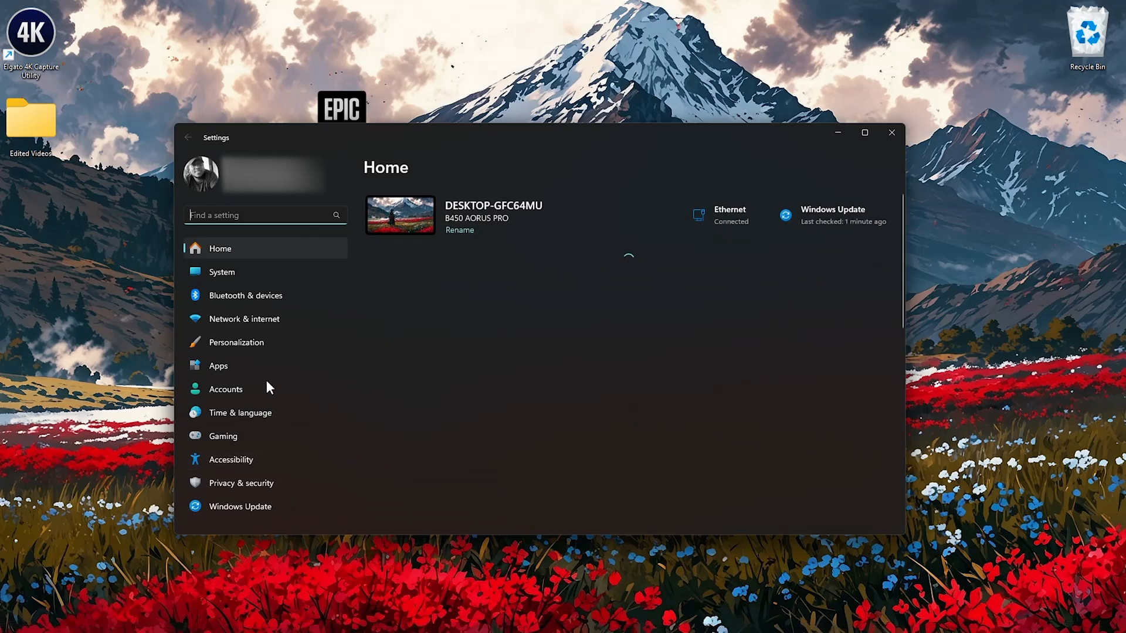
click(218, 366)
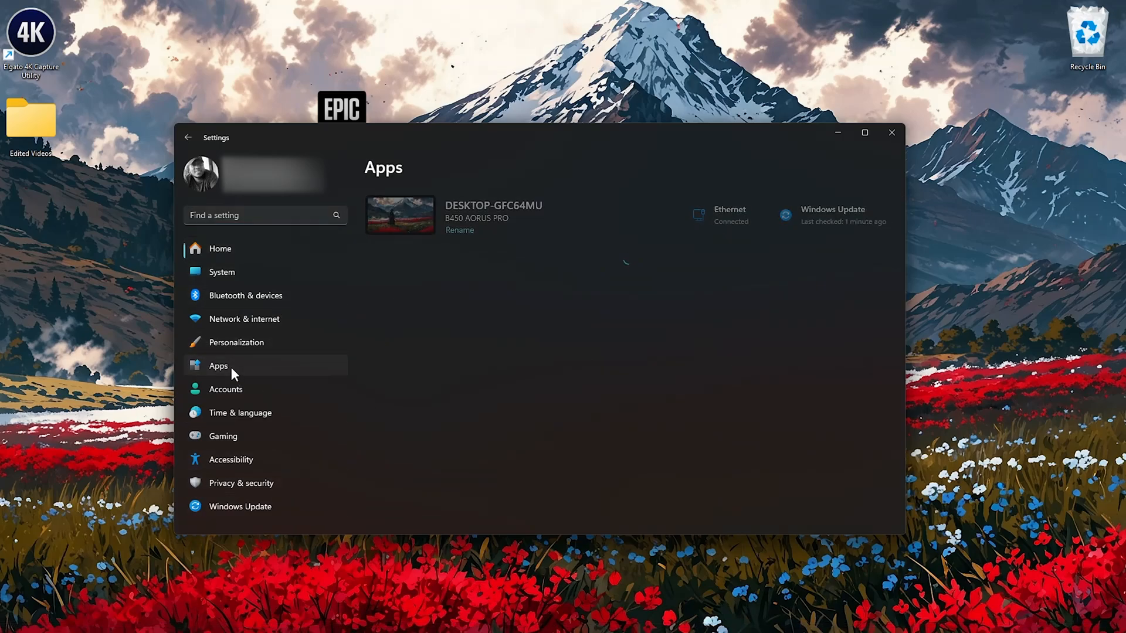
click(219, 366)
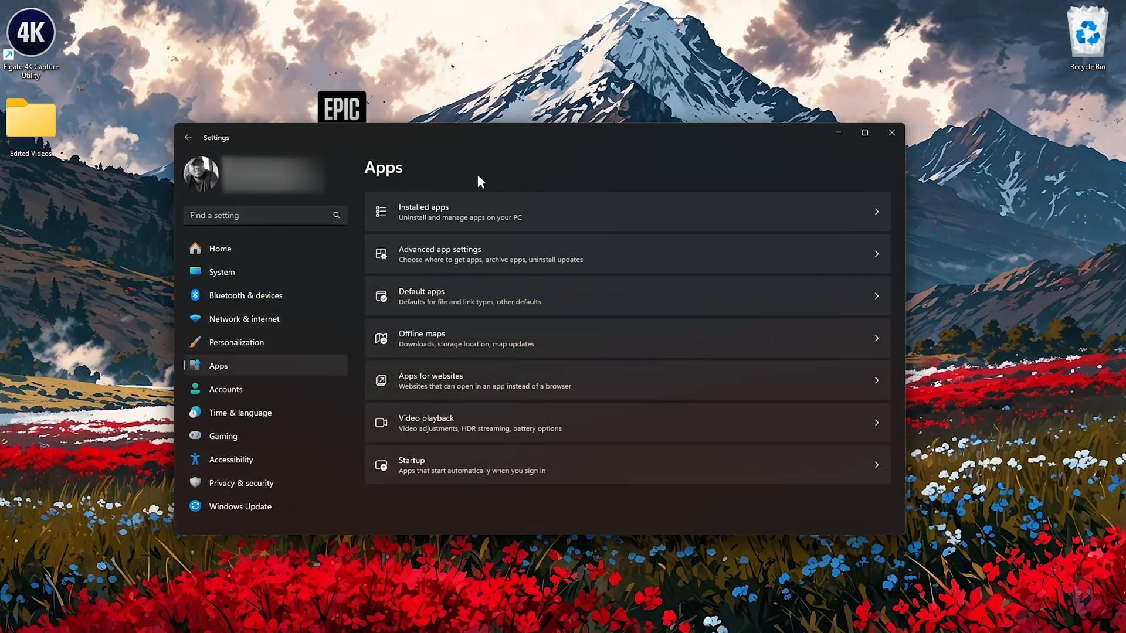
mouse_move(642, 220)
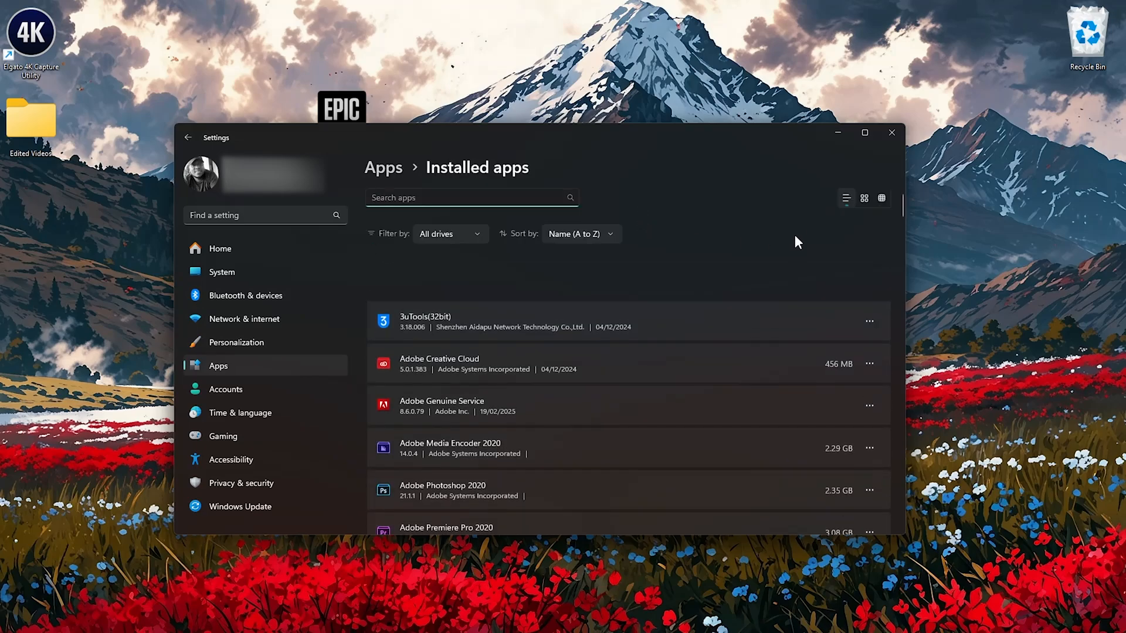
- Locate Wuthering Waves in Installed apps and choose Uninstall from its options
scroll(down, 3)
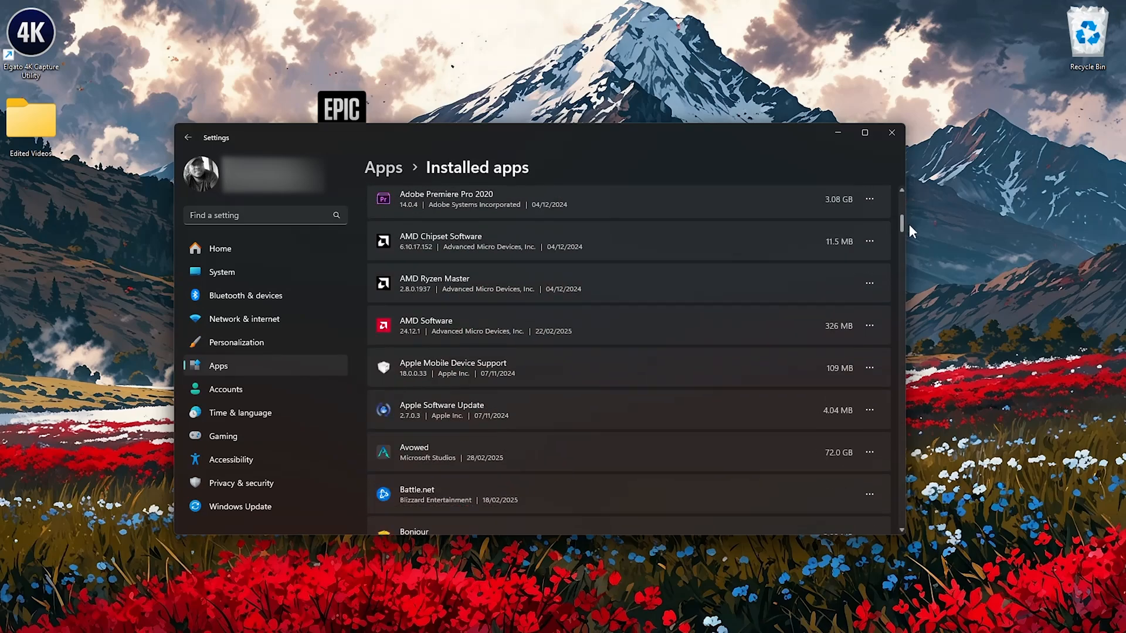
scroll(down, 3)
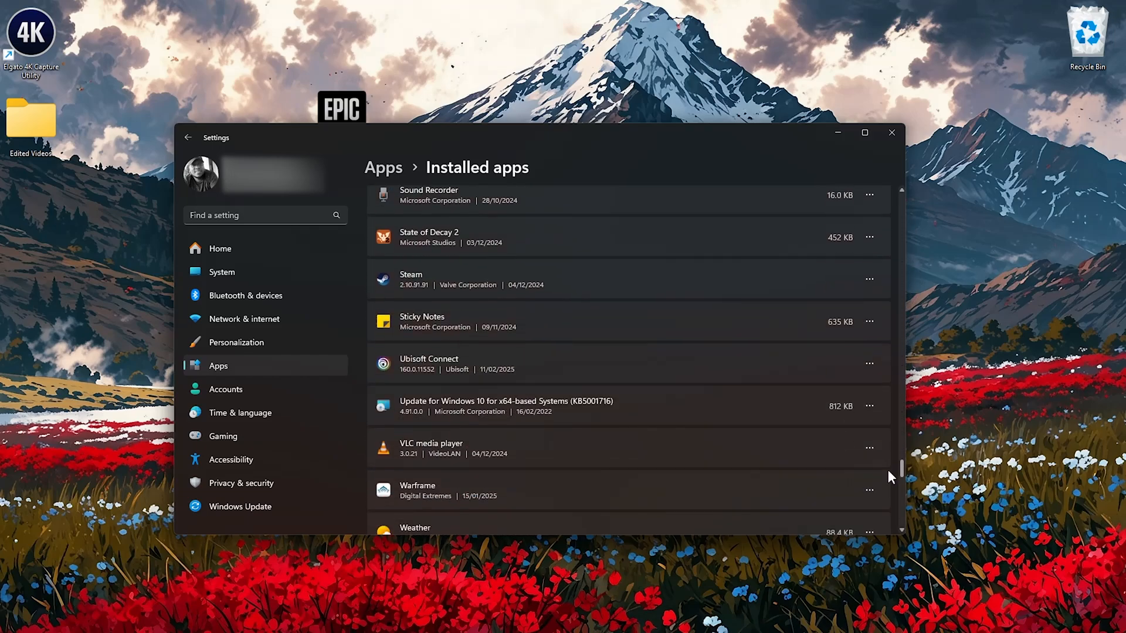
scroll(down, 3)
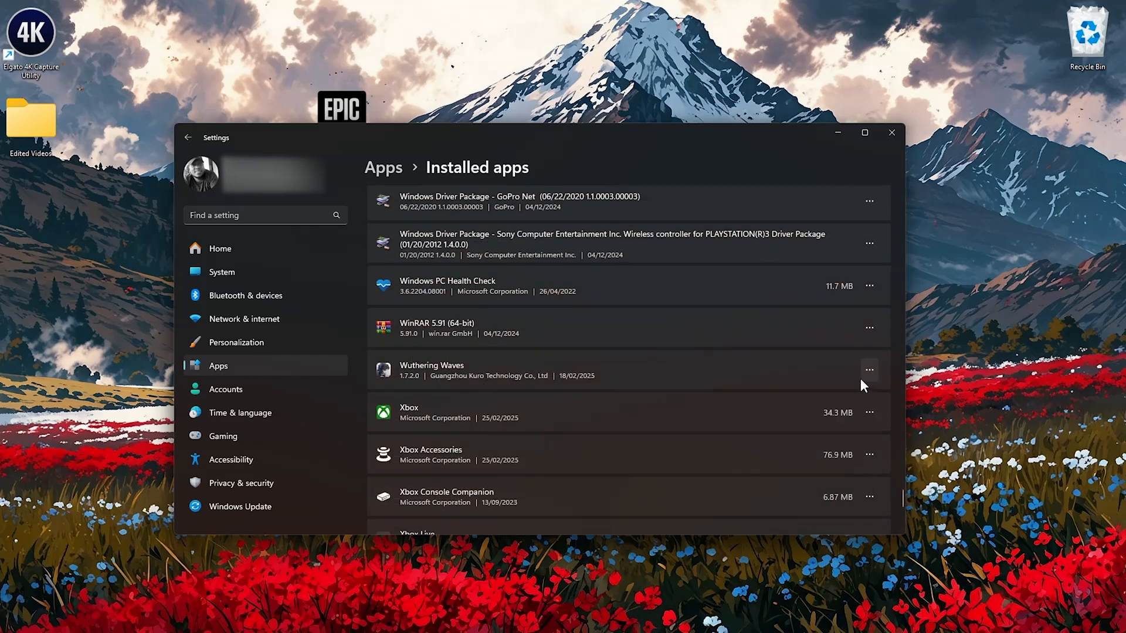
mouse_move(869, 371)
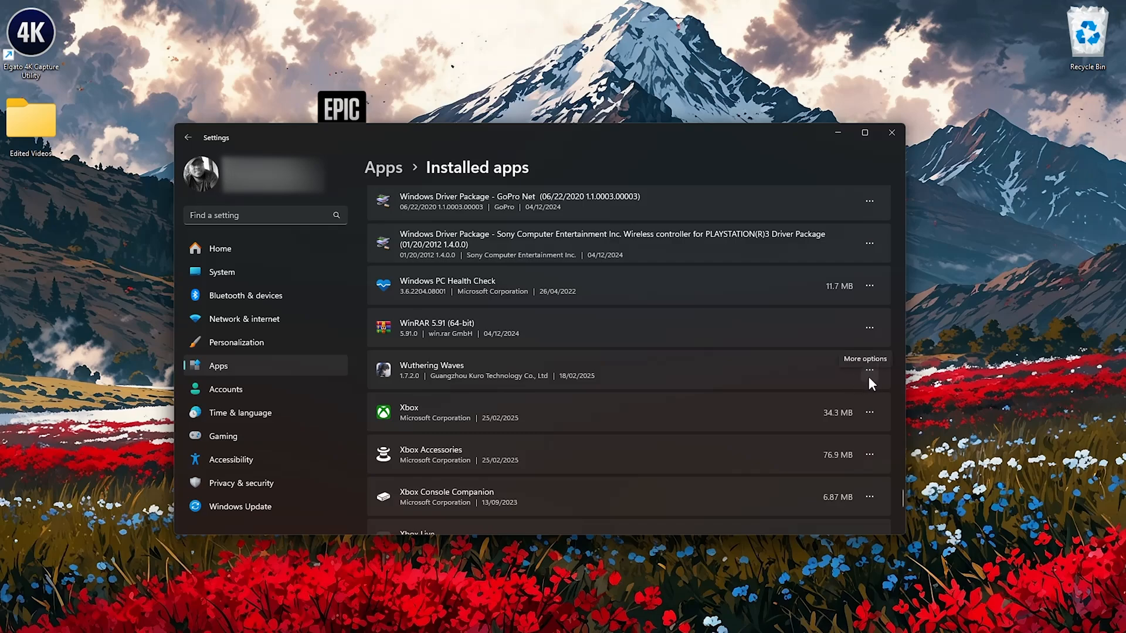
click(869, 372)
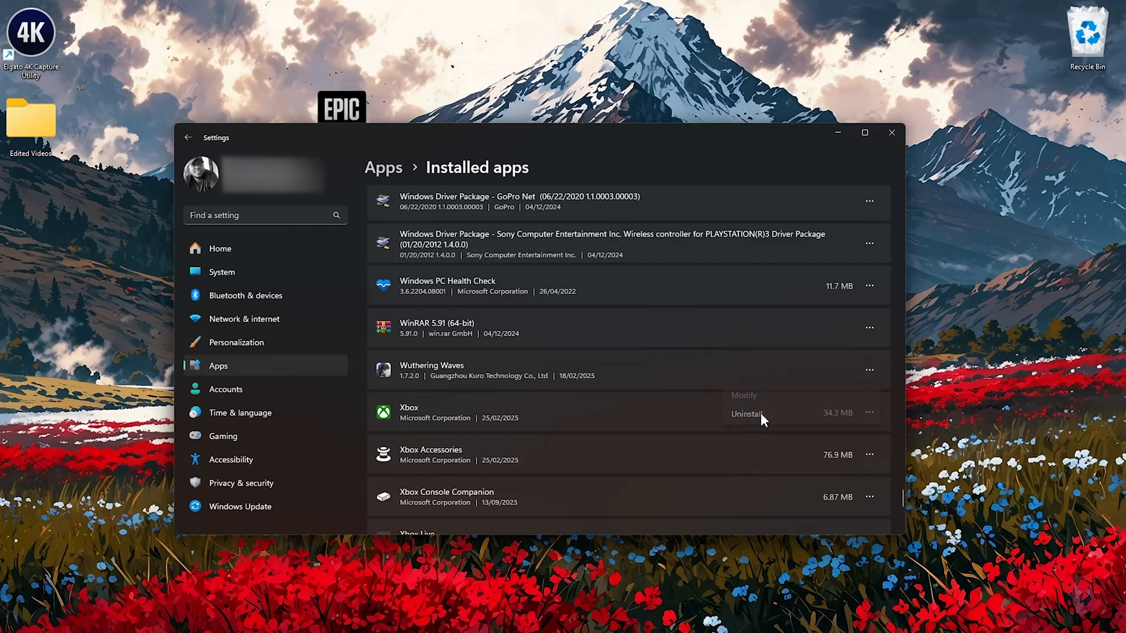
click(747, 414)
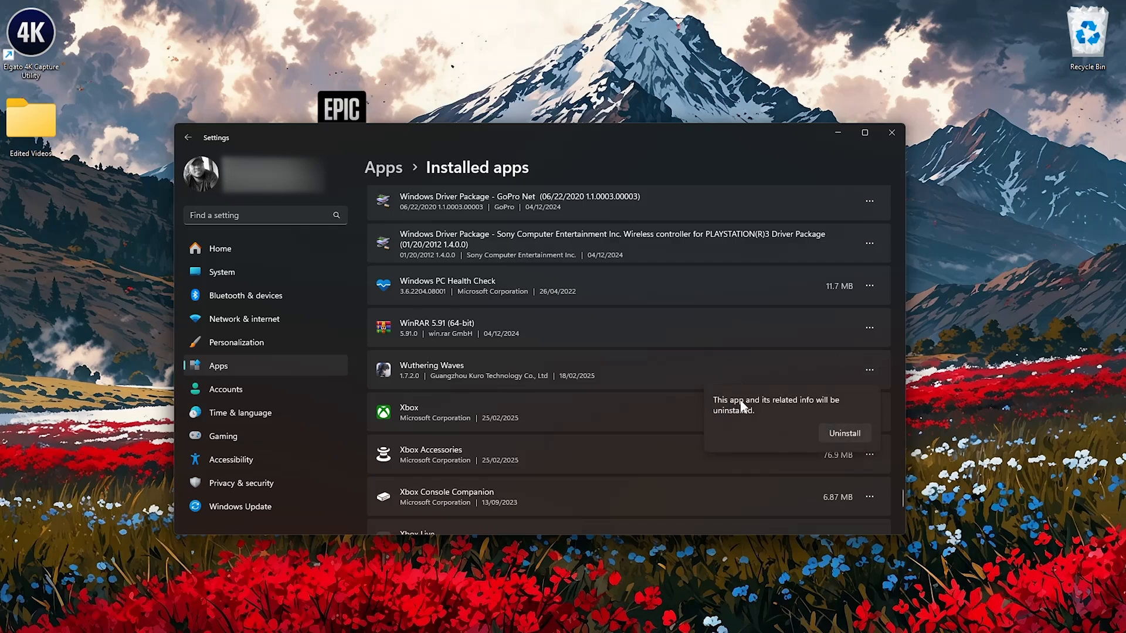
mouse_move(842, 416)
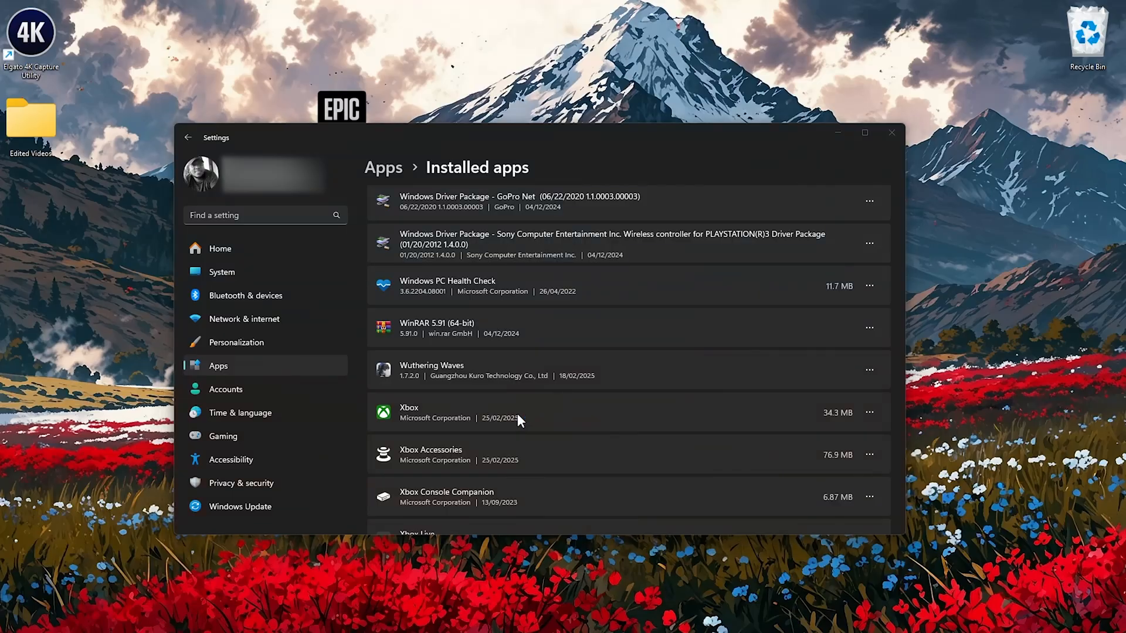
- Confirm removing Wuthering Waves and all components, close Settings, and finish the uninstaller
click(869, 370)
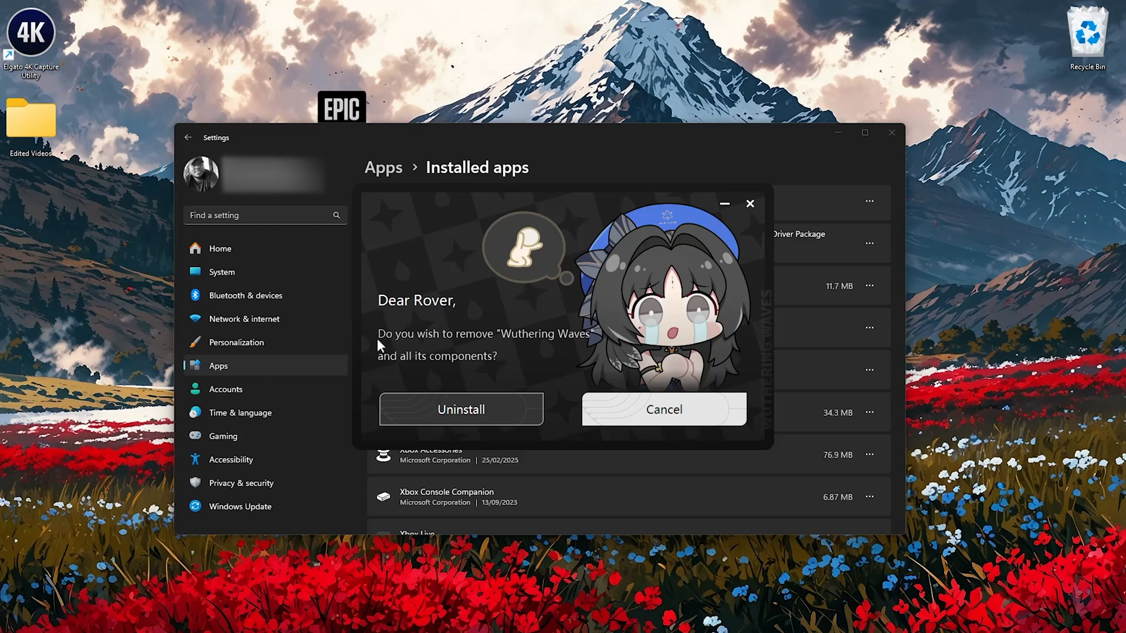
mouse_move(580, 353)
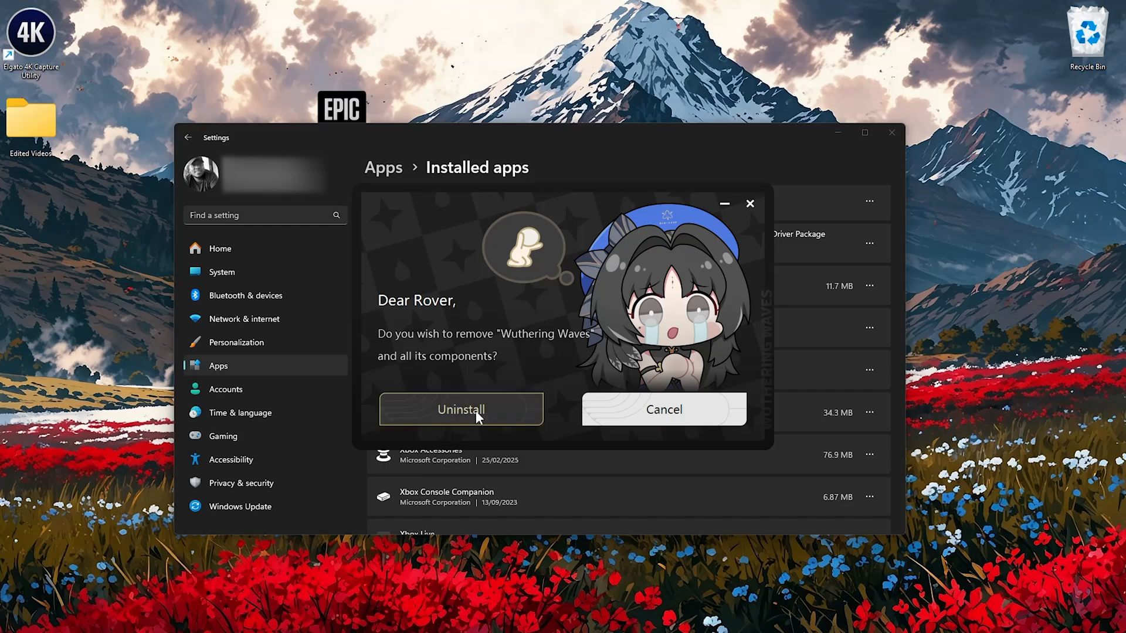
click(460, 410)
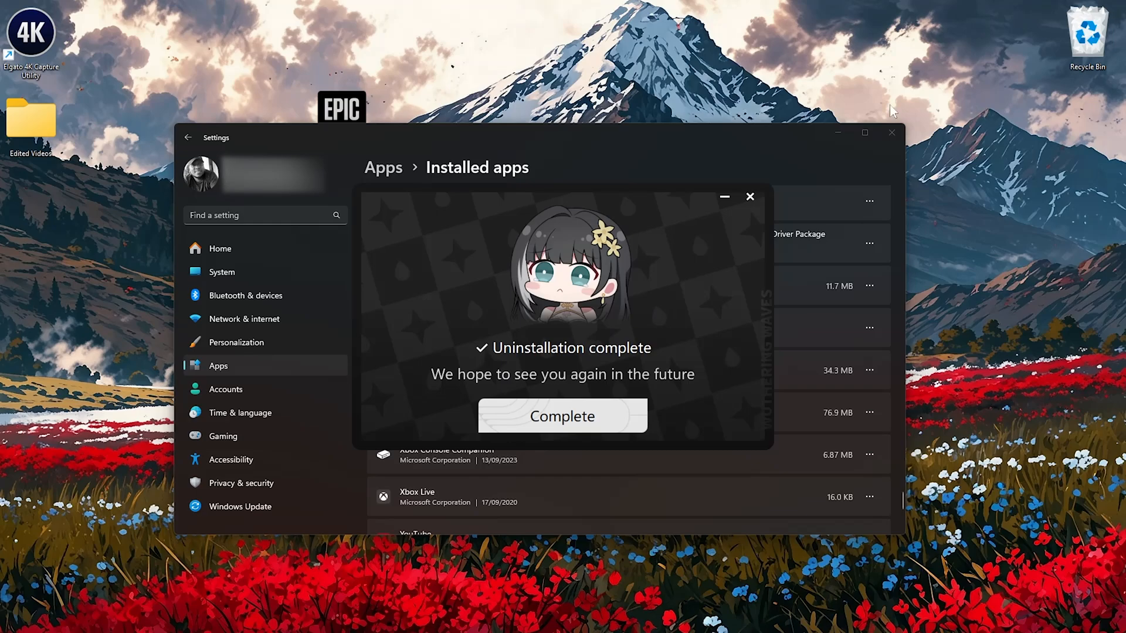
click(891, 133)
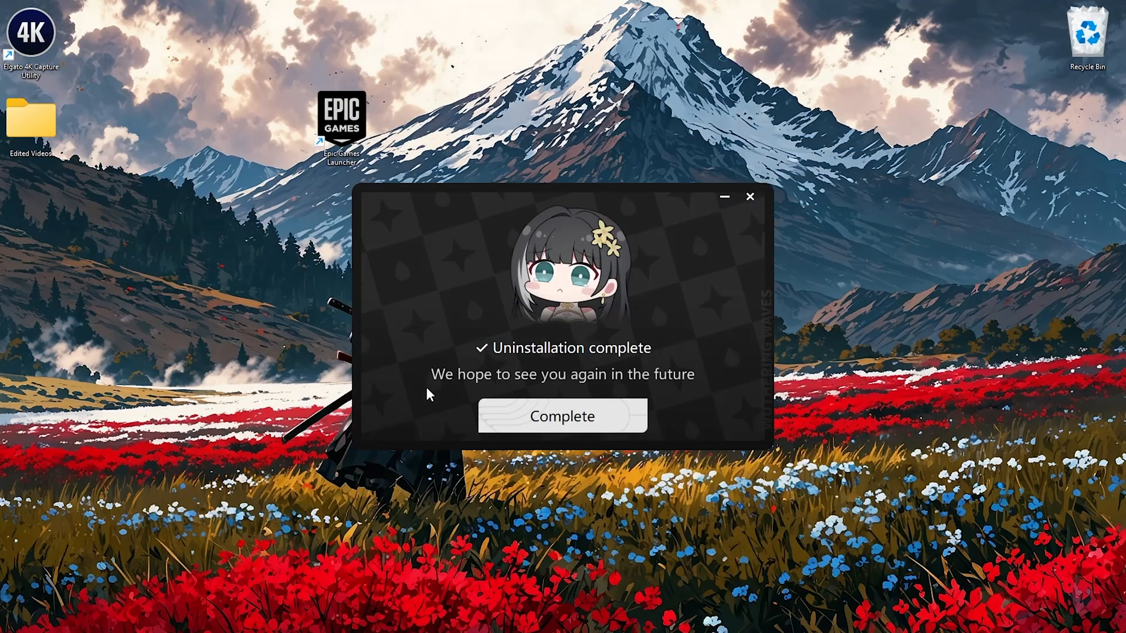
mouse_move(640, 422)
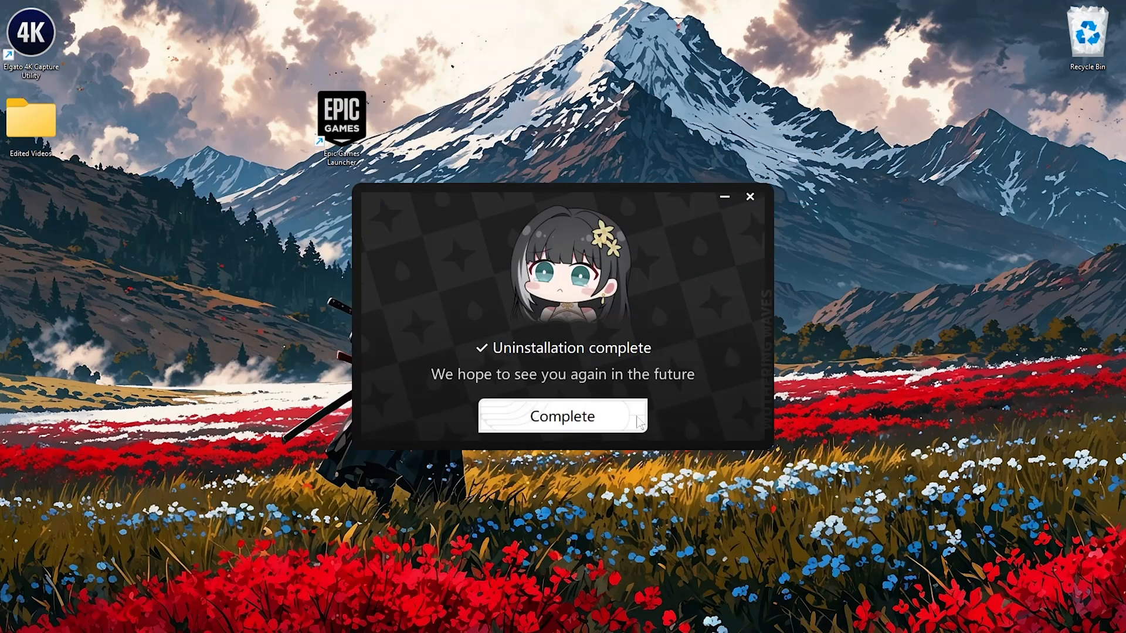
mouse_move(592, 426)
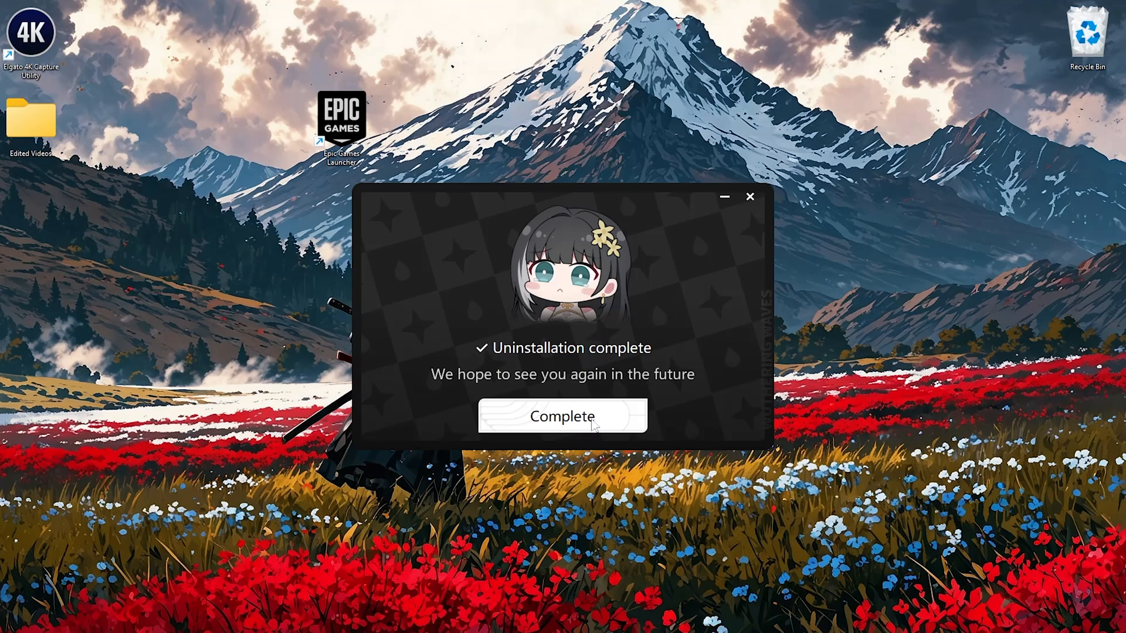
click(561, 416)
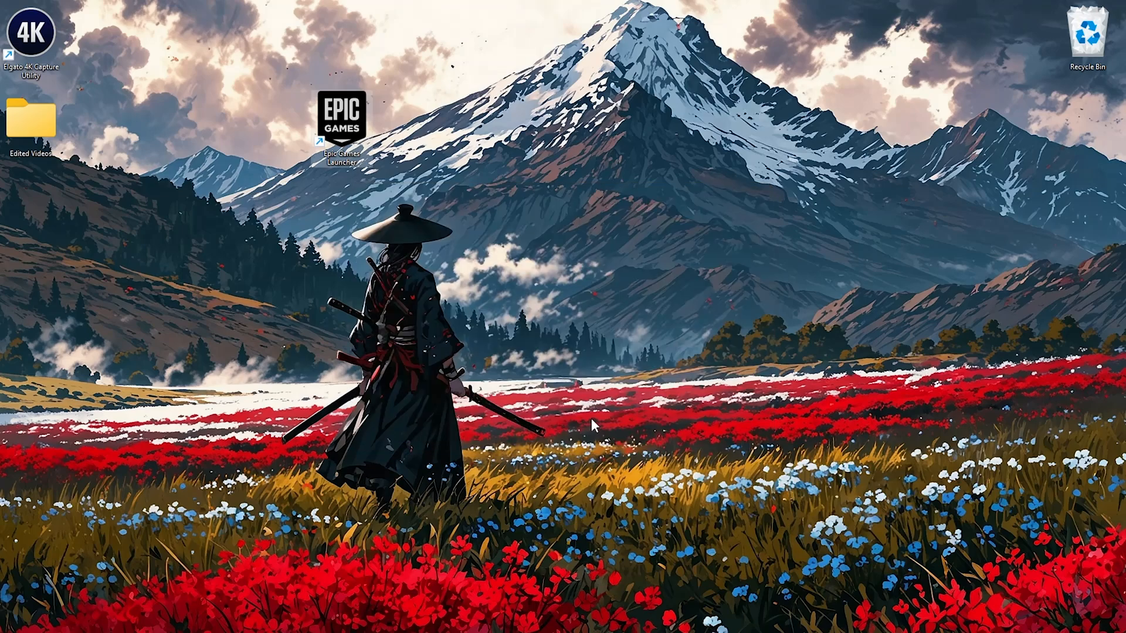